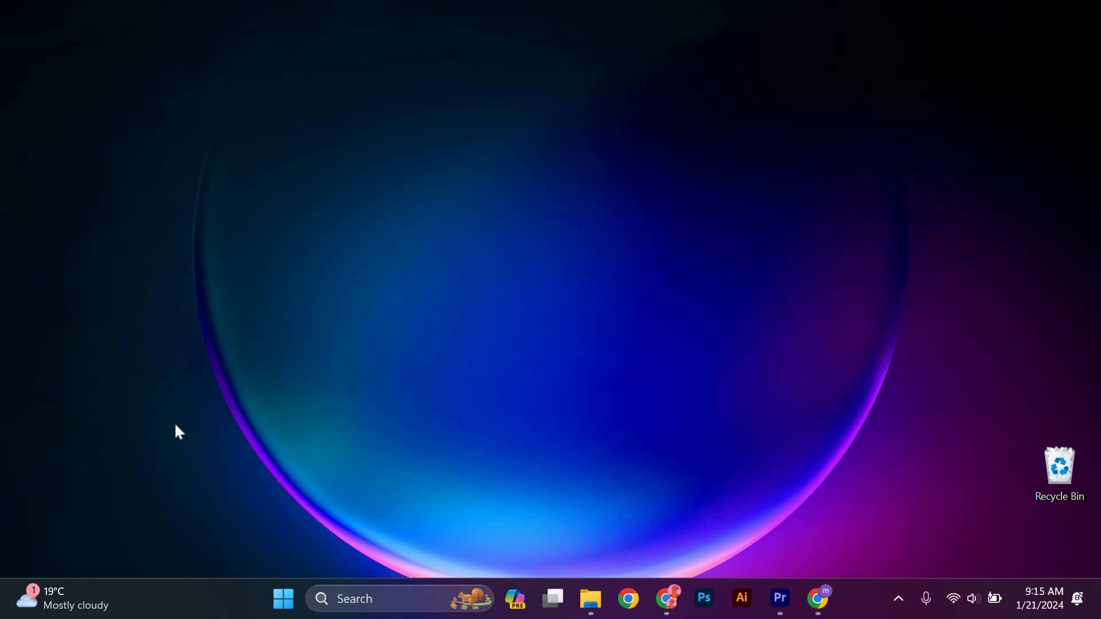
pyautogui.moveTo(840, 429)
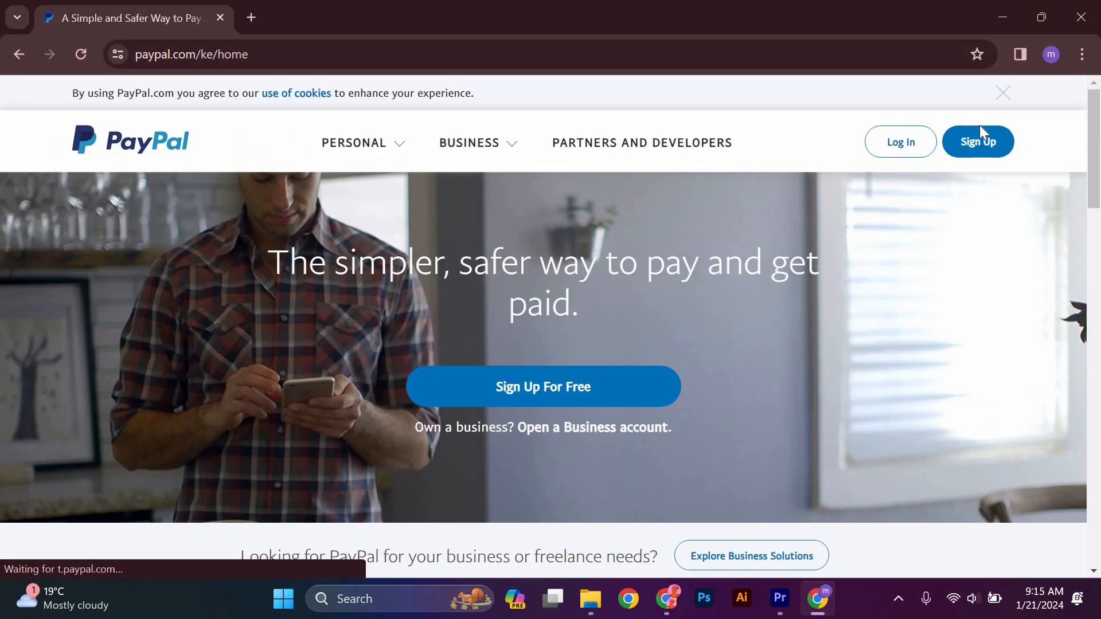
# Begin PayPal sign-up and choose the Personal Account type
pyautogui.click(978, 142)
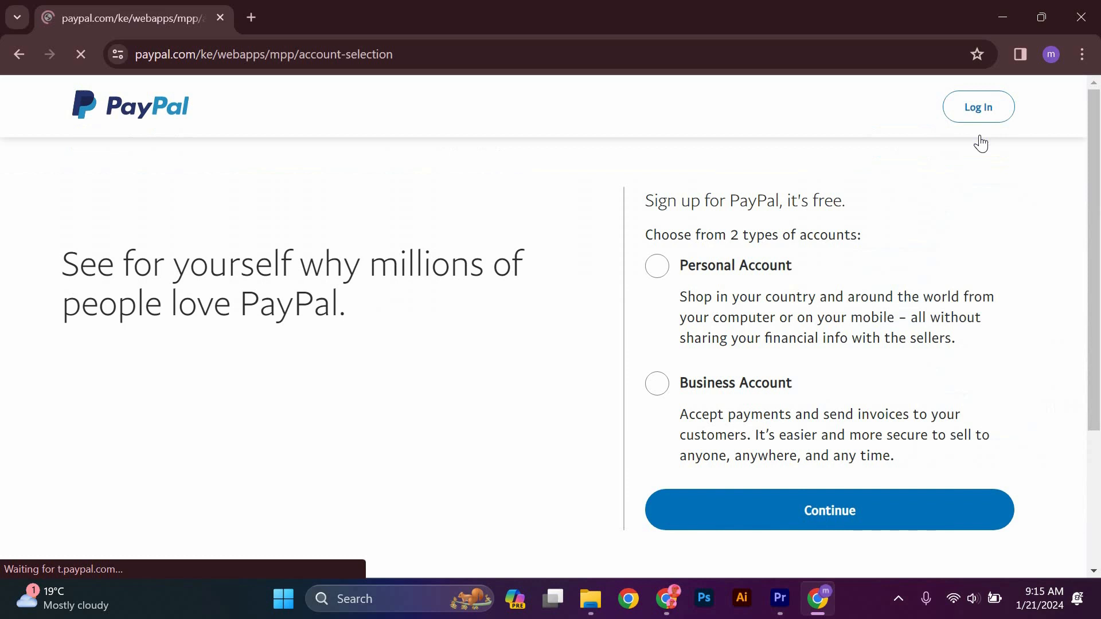
pyautogui.click(657, 266)
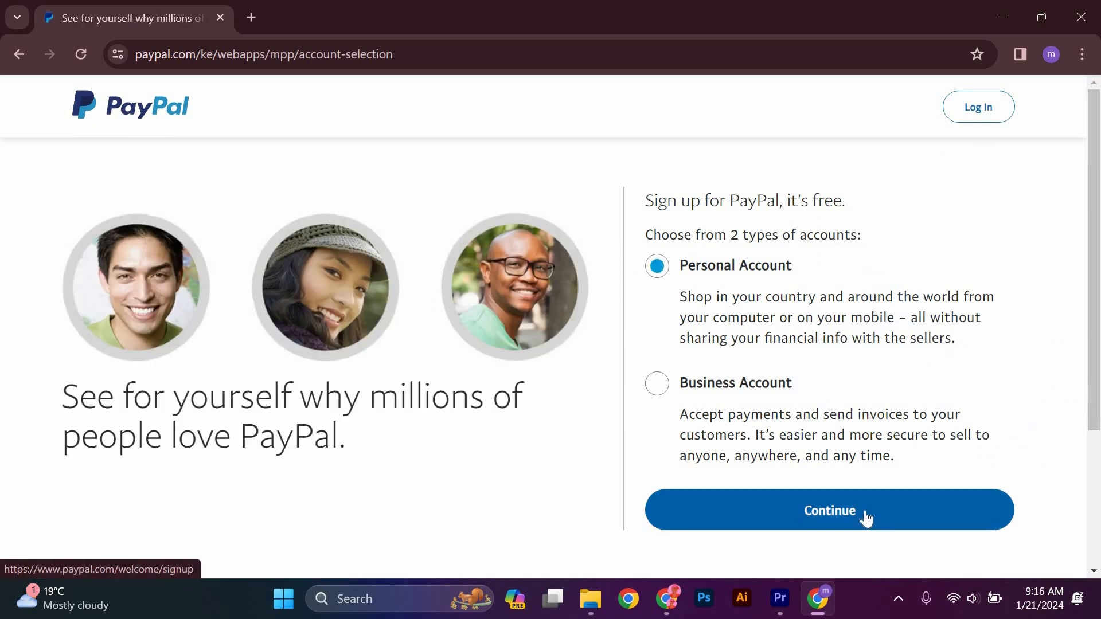
# Continue with the personal account and focus the Email field to enter the address
pyautogui.click(829, 510)
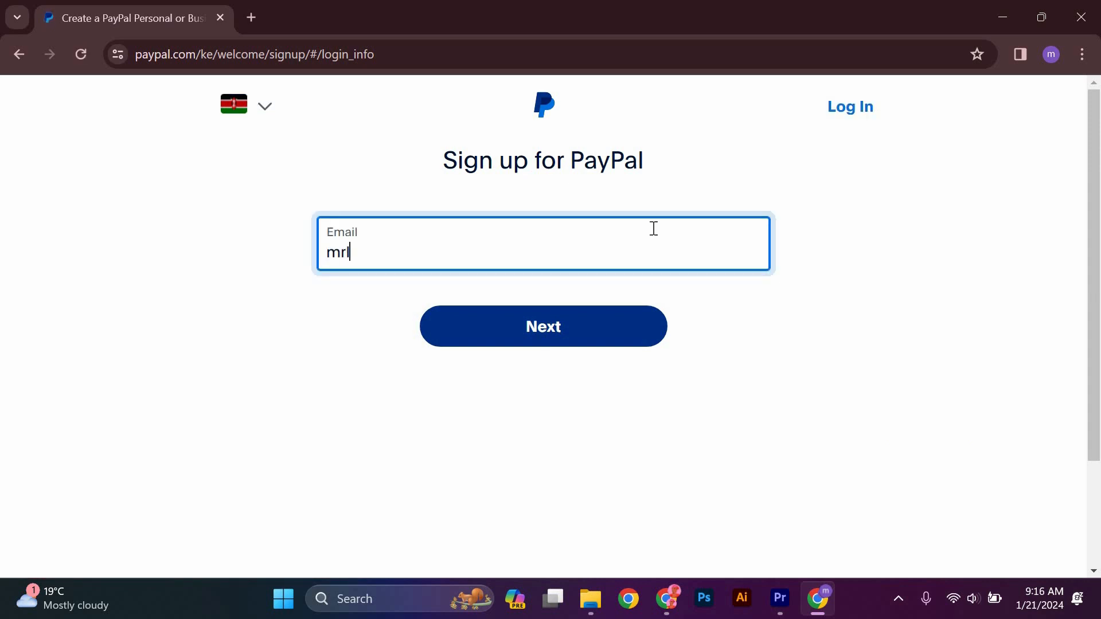
pyautogui.click(543, 326)
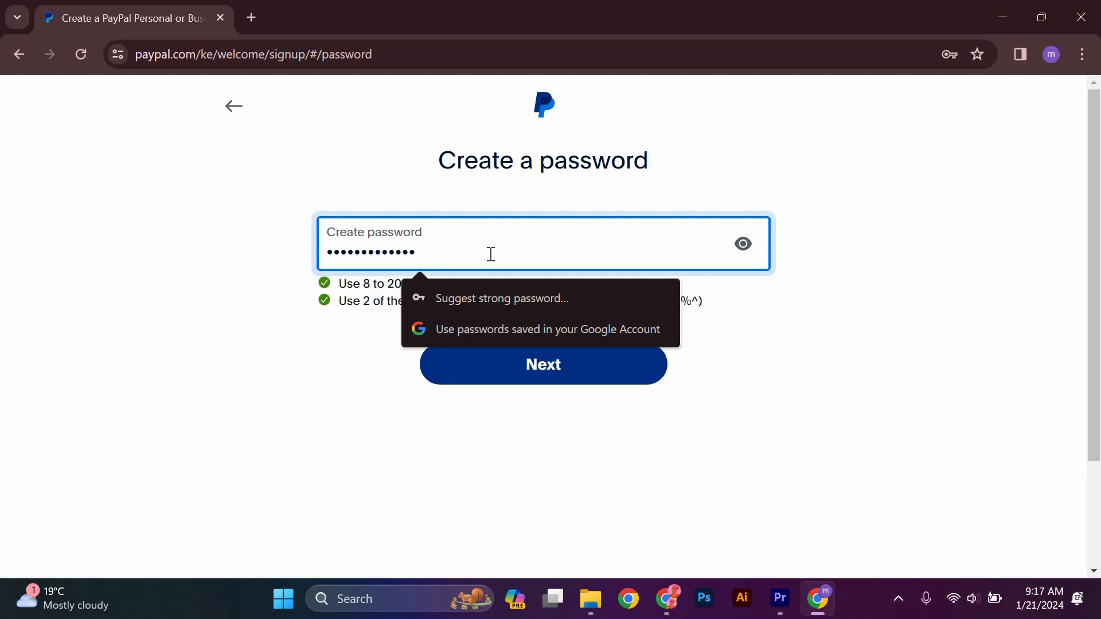
pyautogui.click(543, 364)
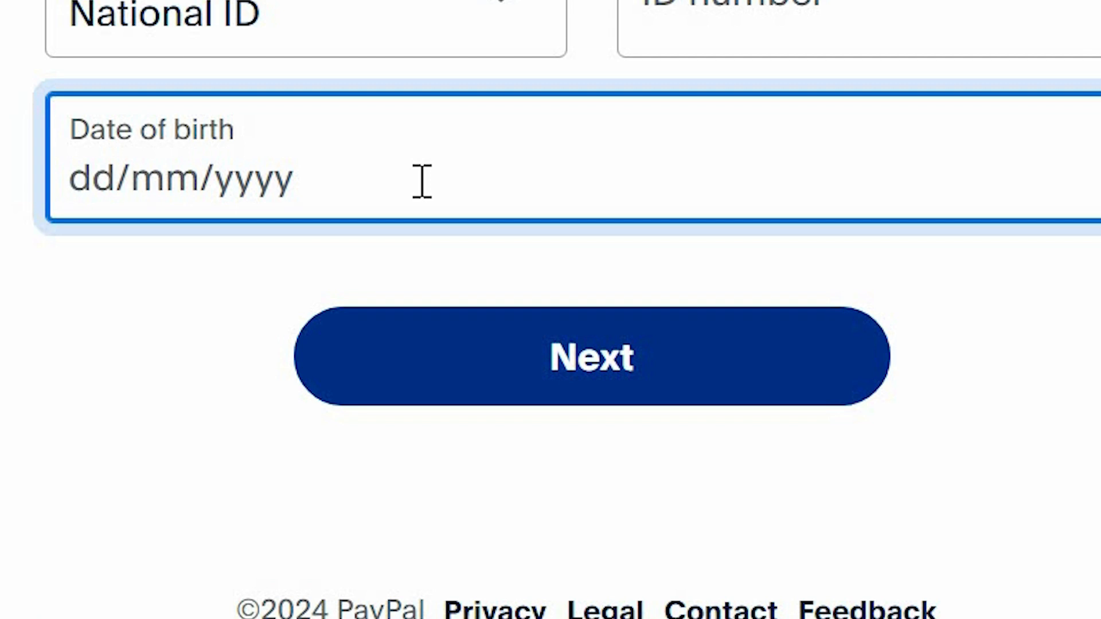
pyautogui.click(176, 178)
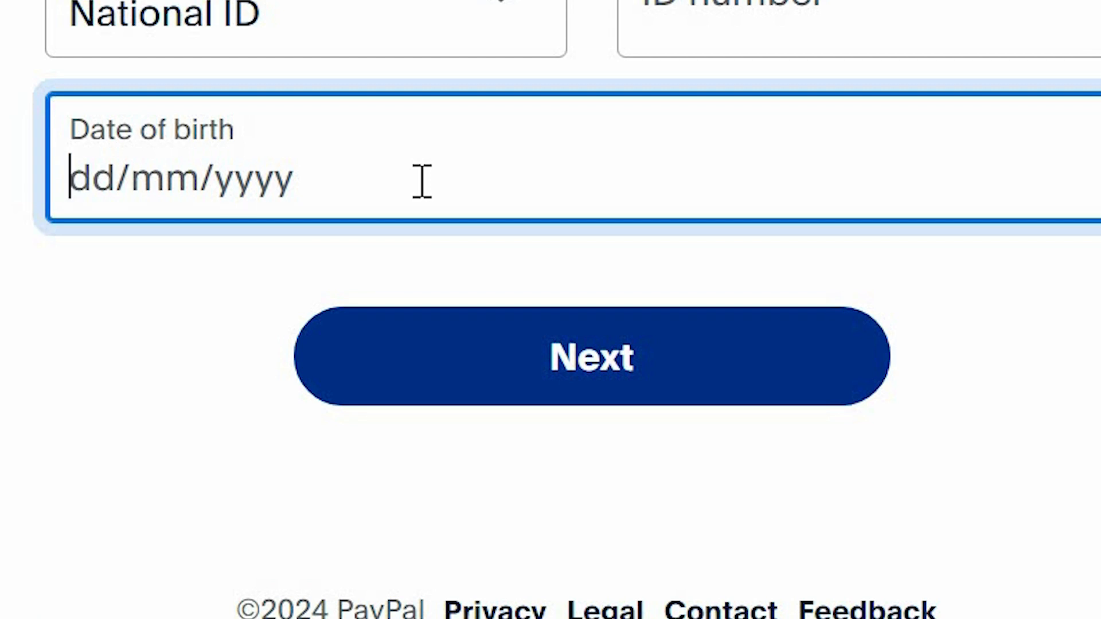
pyautogui.write('211')
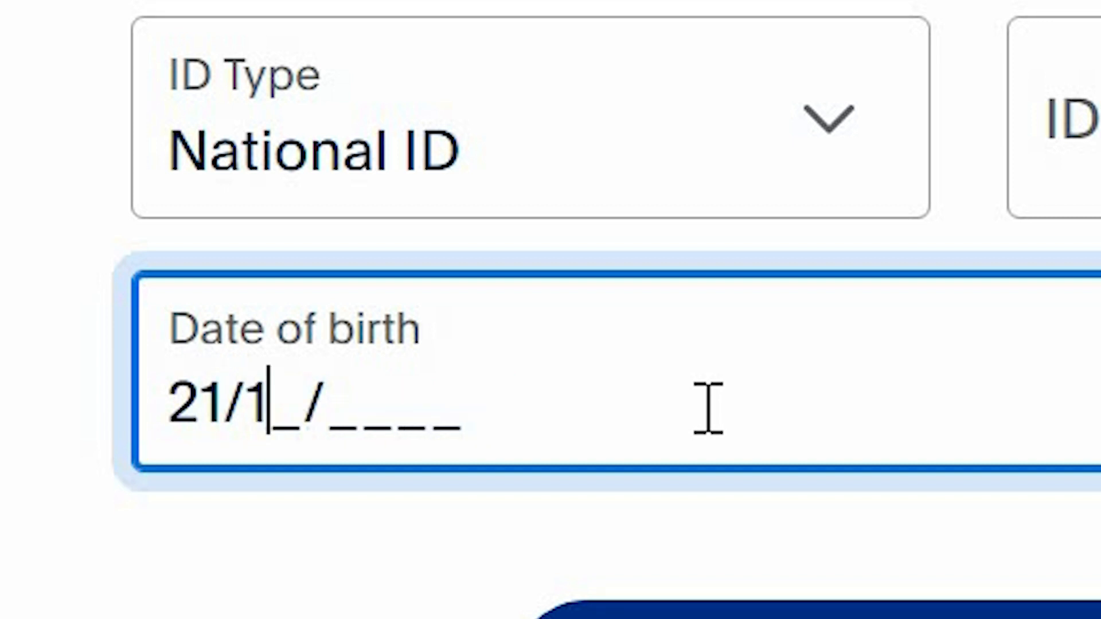
pyautogui.write('1/')
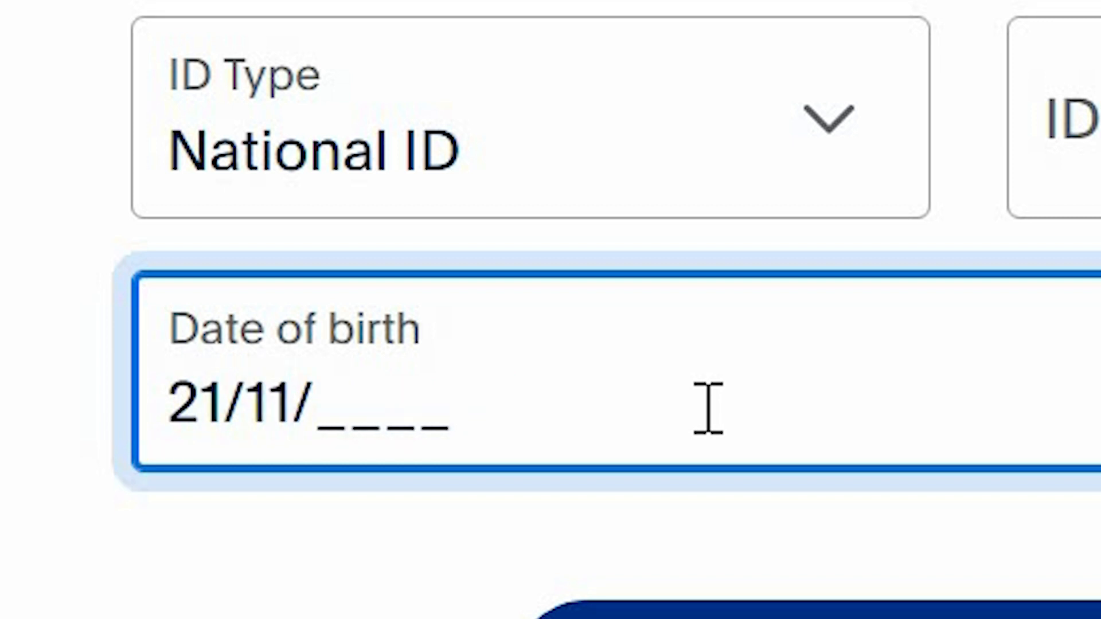
pyautogui.write('2000')
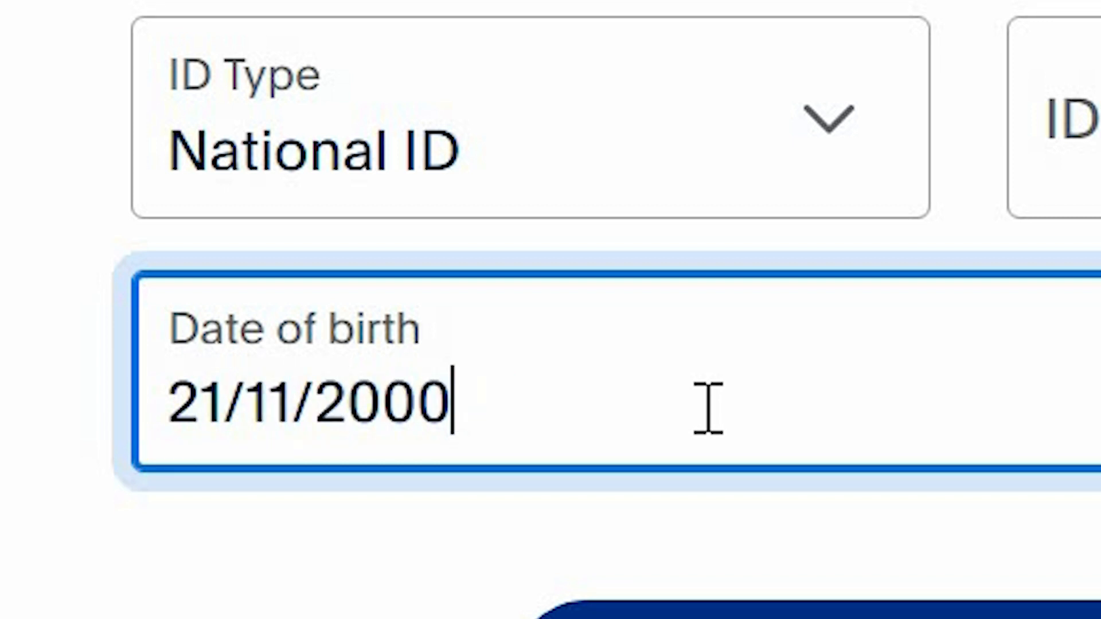